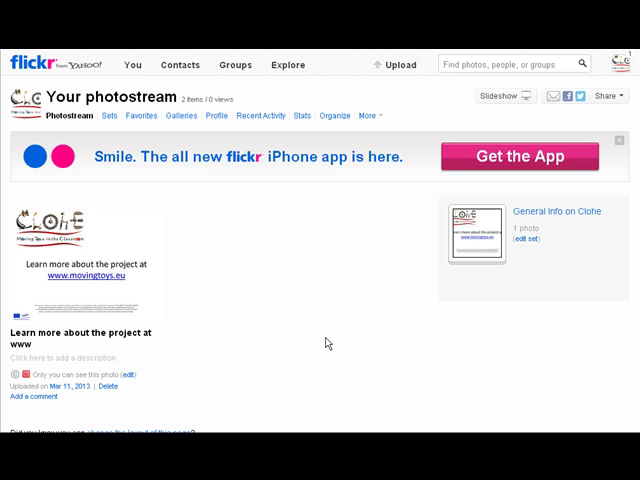
- Start a Flickr upload and enter the file name UN in the file picker
click(234, 64)
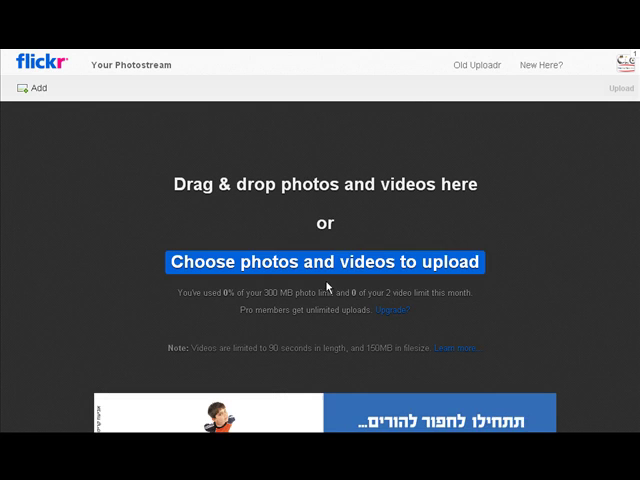
click(329, 262)
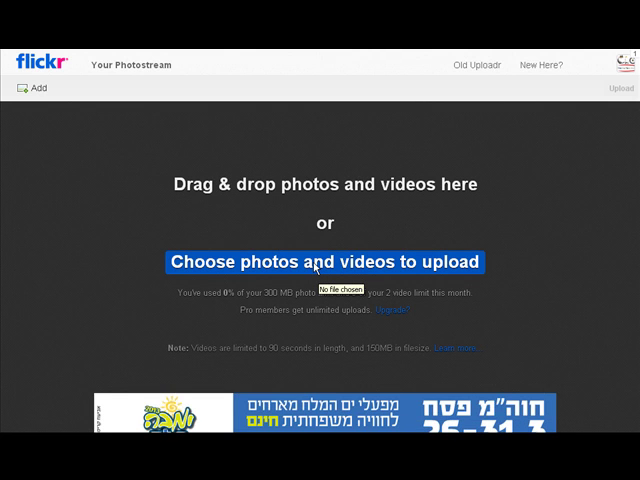
click(328, 262)
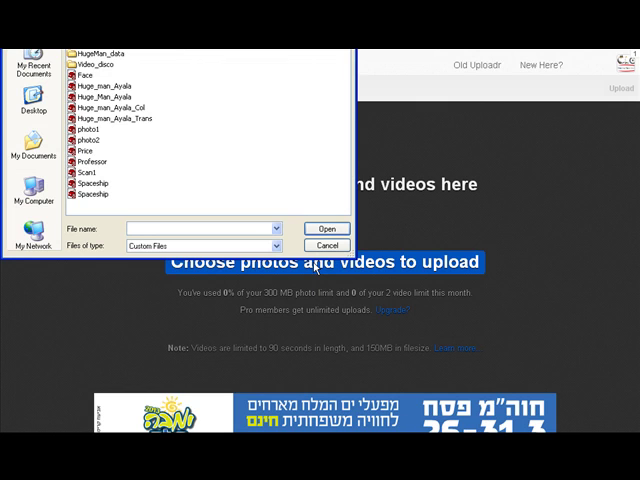
mouse_move(187, 57)
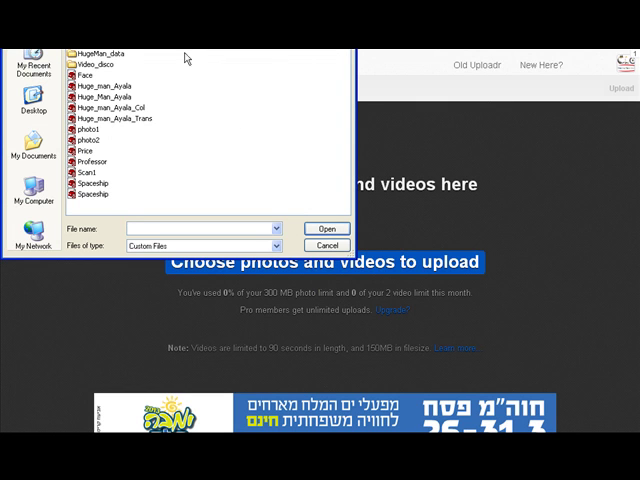
text(UN)
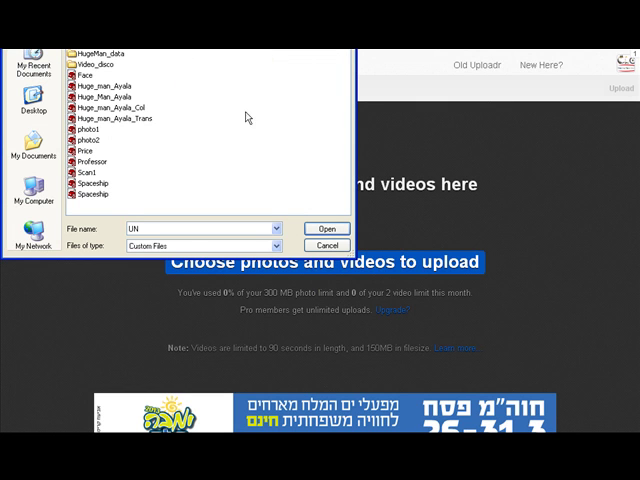
- Select the UN file and add it to the CLOHE_Germany group
click(321, 229)
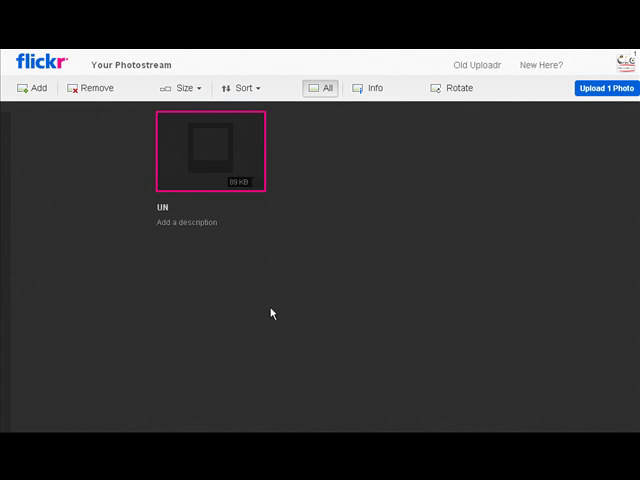
click(210, 152)
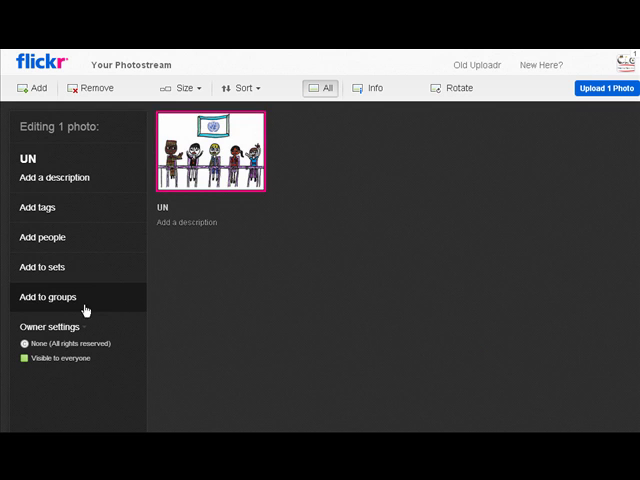
click(48, 296)
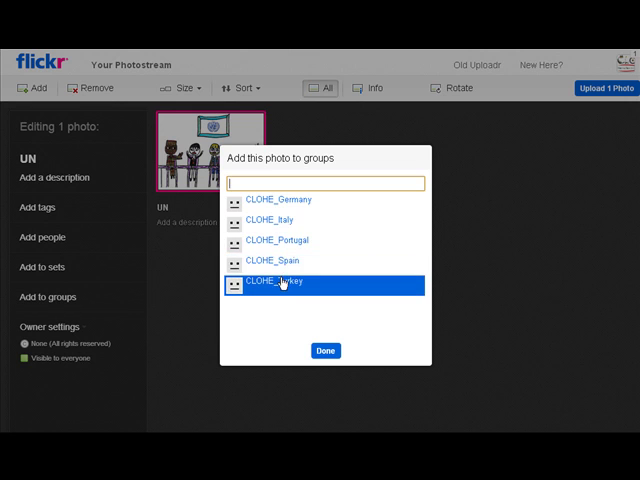
mouse_move(283, 200)
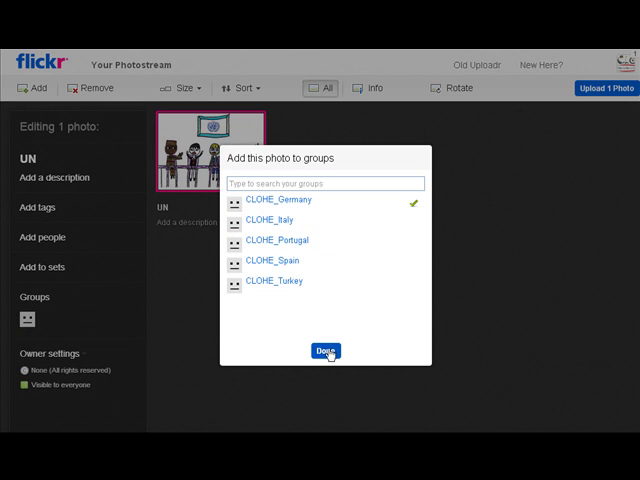
click(324, 351)
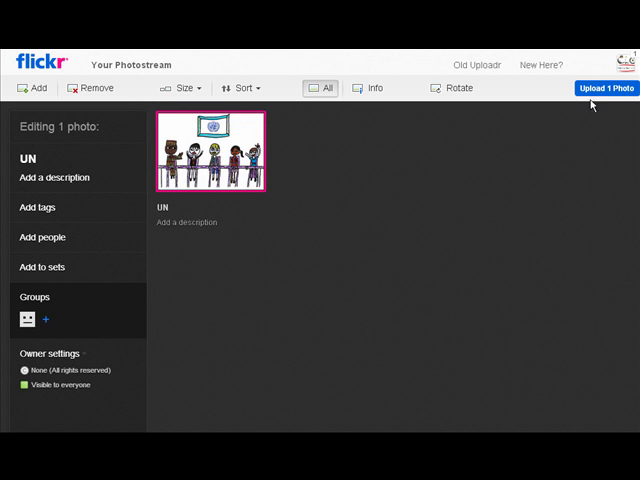
- Upload the UN photo to the photostream
click(606, 88)
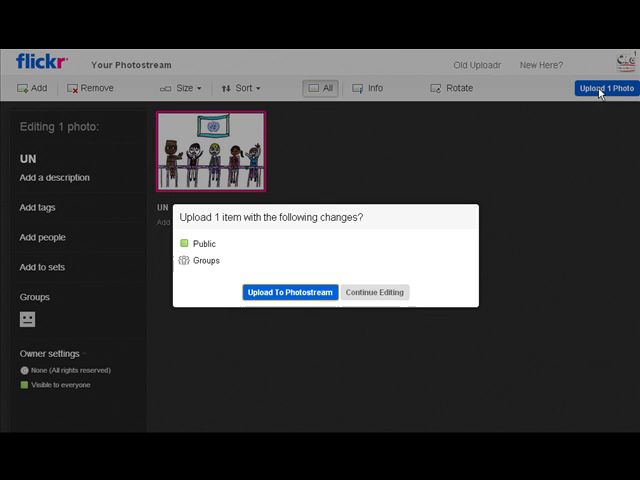
click(289, 292)
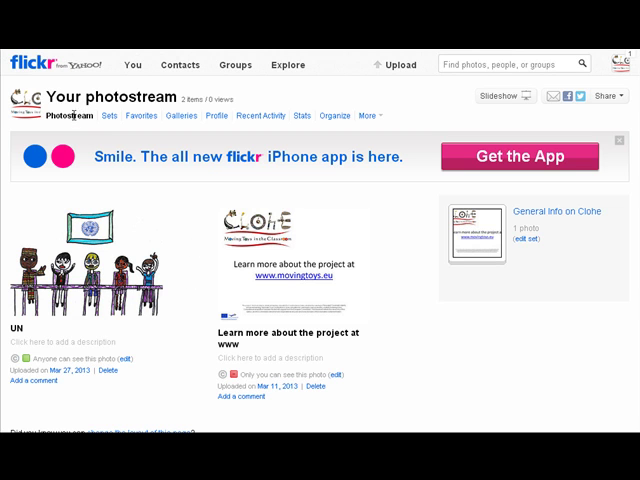
mouse_move(280, 184)
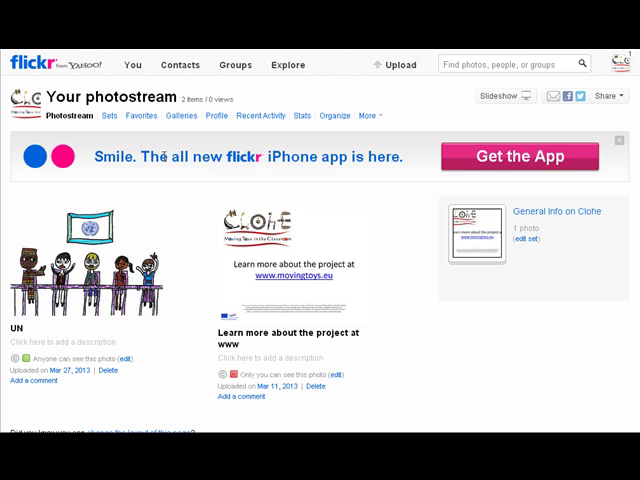
- Open the CLOHE_Germany group from the Groups List to reach the UN photo
click(234, 64)
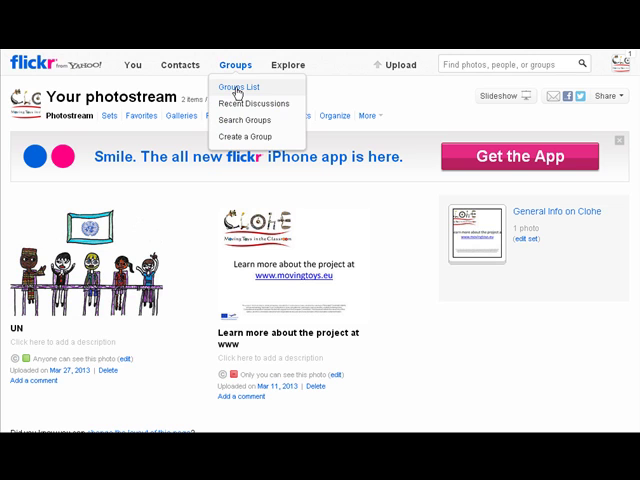
click(242, 86)
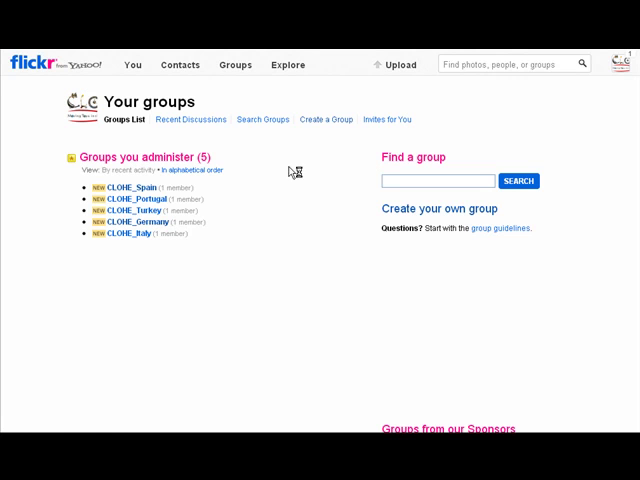
double_click(140, 221)
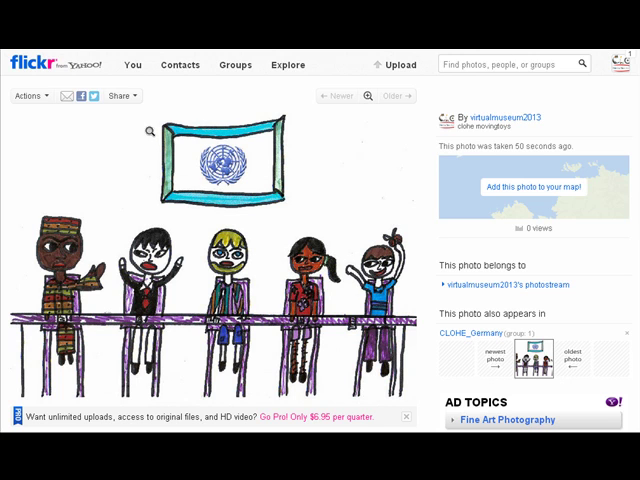
mouse_move(124, 96)
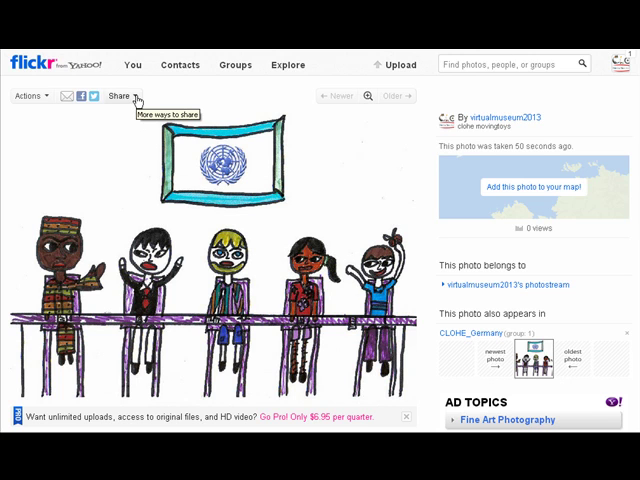
mouse_move(122, 103)
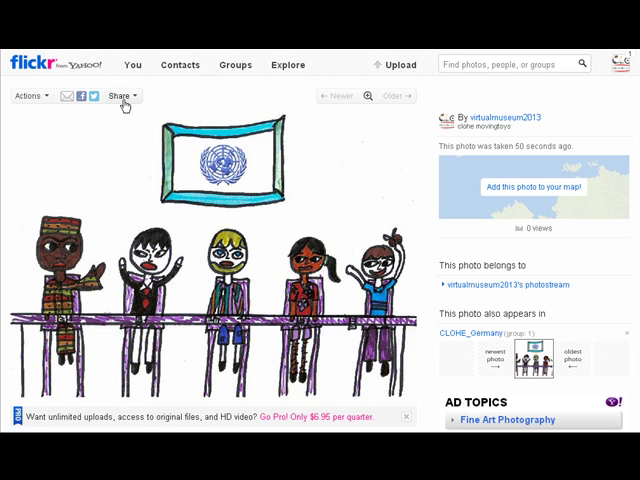
- Select the UN photo's HTML embed code from the Share options
click(119, 96)
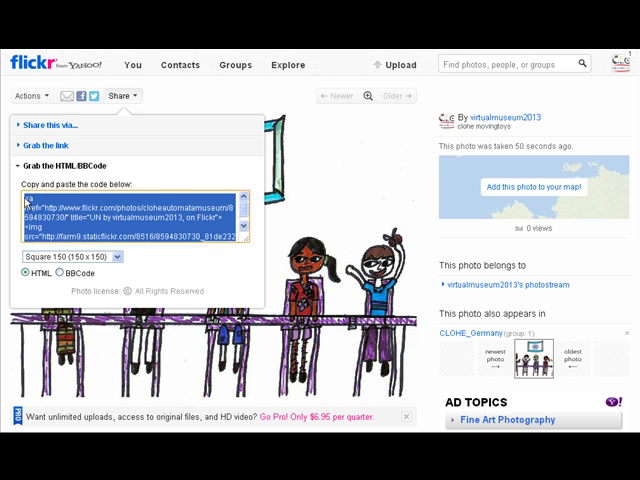
click(73, 257)
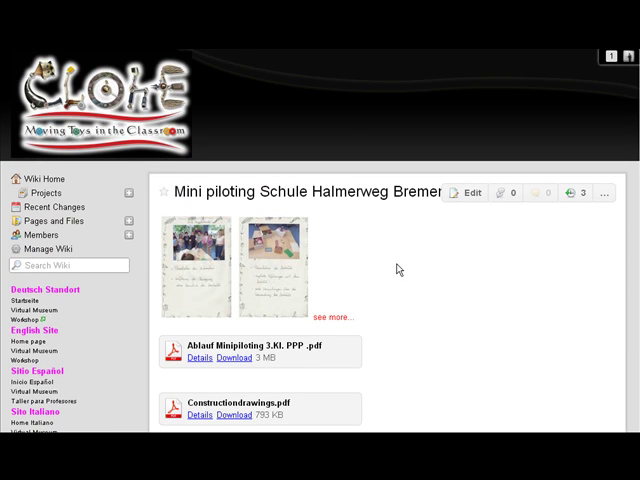
mouse_move(401, 216)
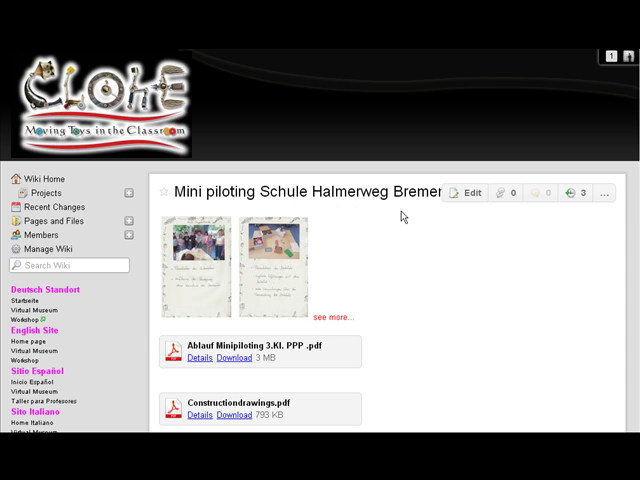
mouse_move(423, 236)
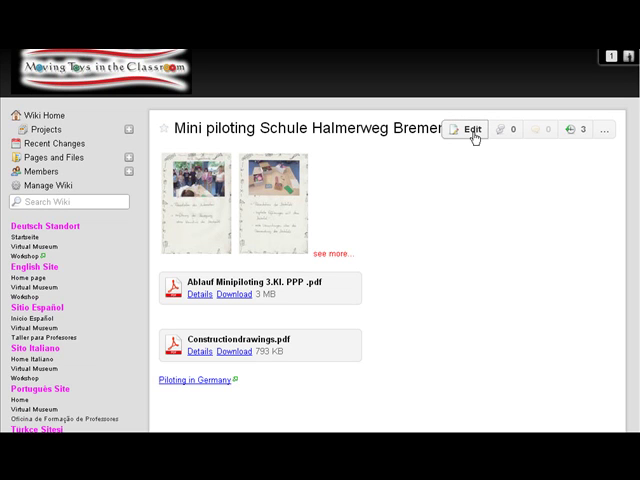
- Edit the Bremen piloting page, ignore the recovered draft, and scroll to the content end
click(476, 130)
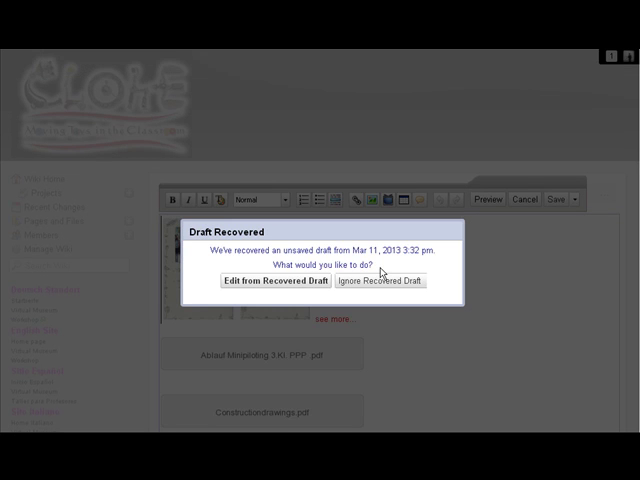
click(379, 281)
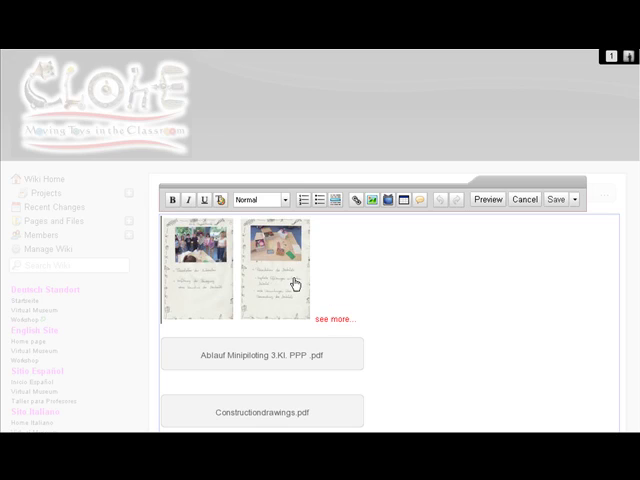
scroll(down, 3)
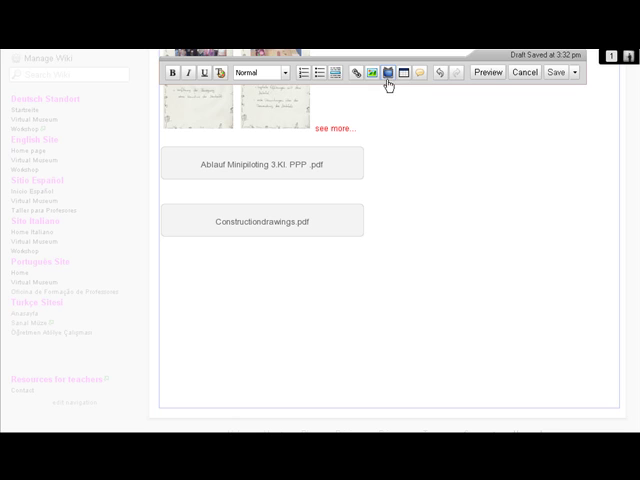
- Insert the Flickr code as an Other HTML widget and save the Bremen page
click(389, 72)
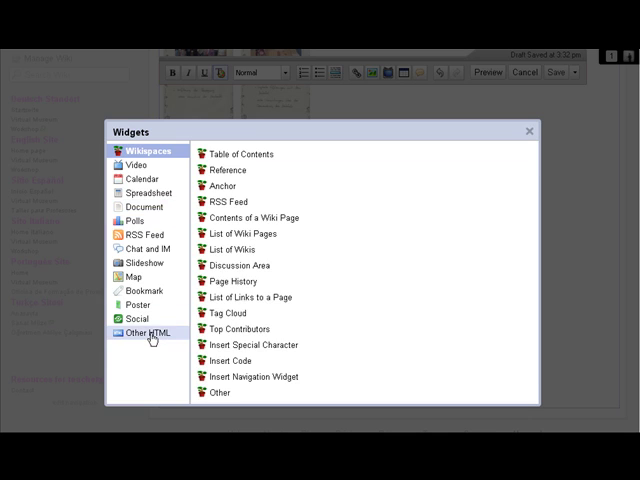
click(143, 331)
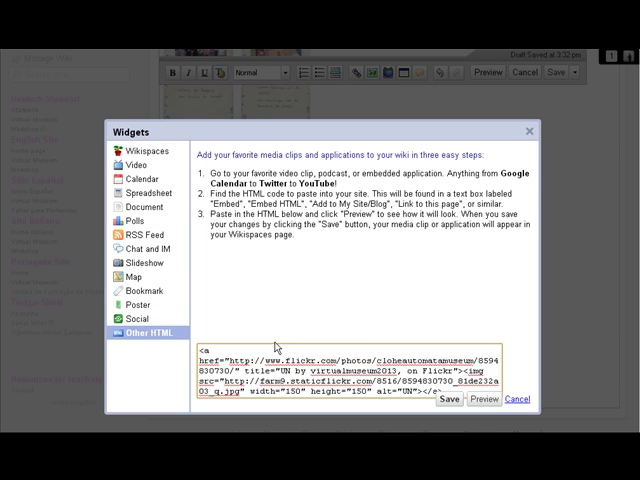
mouse_move(448, 399)
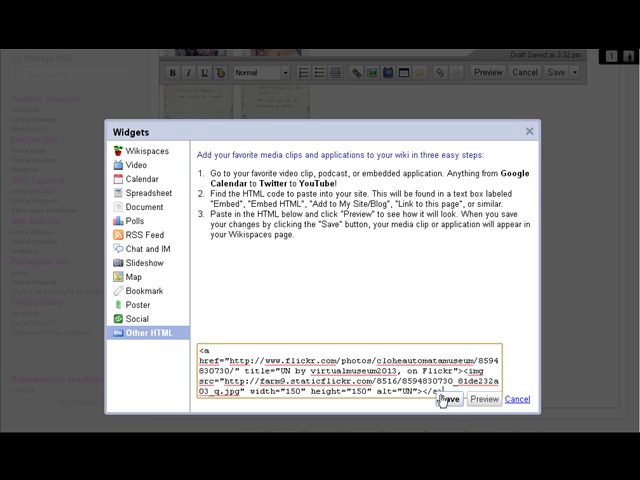
click(447, 399)
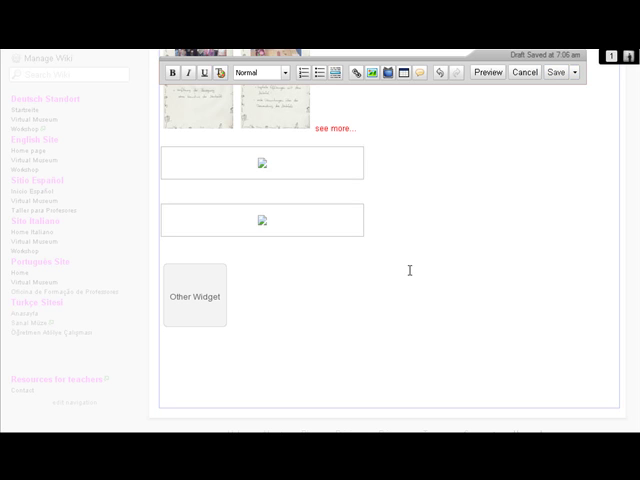
click(568, 72)
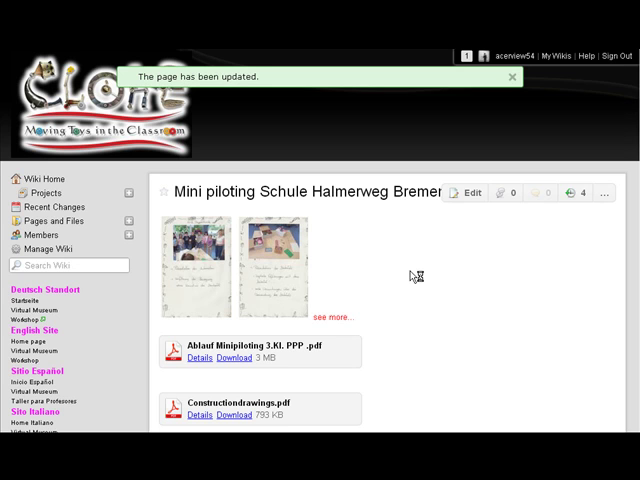